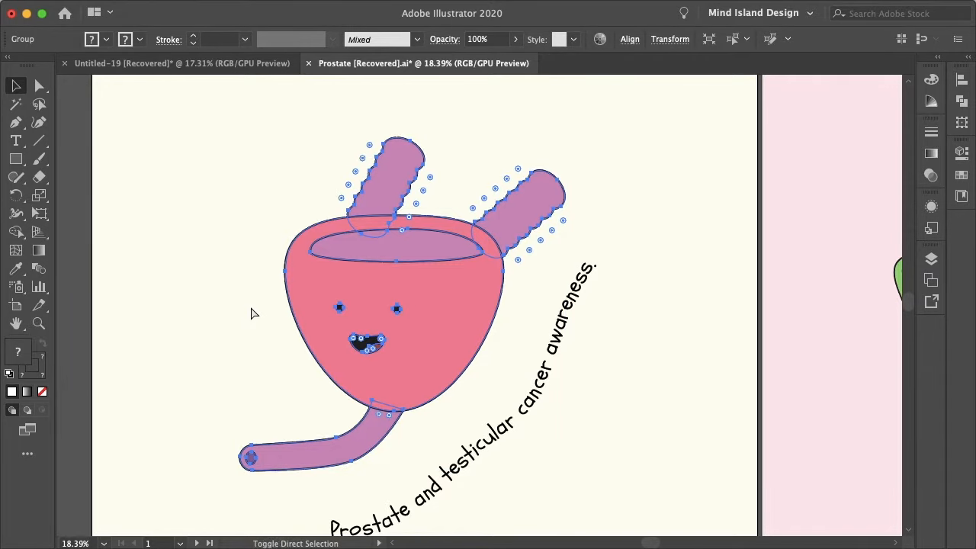
Select the entire prostate cartoon illustration with the Selection tool.
{"action": "left_click", "coordinate": [931, 258]}
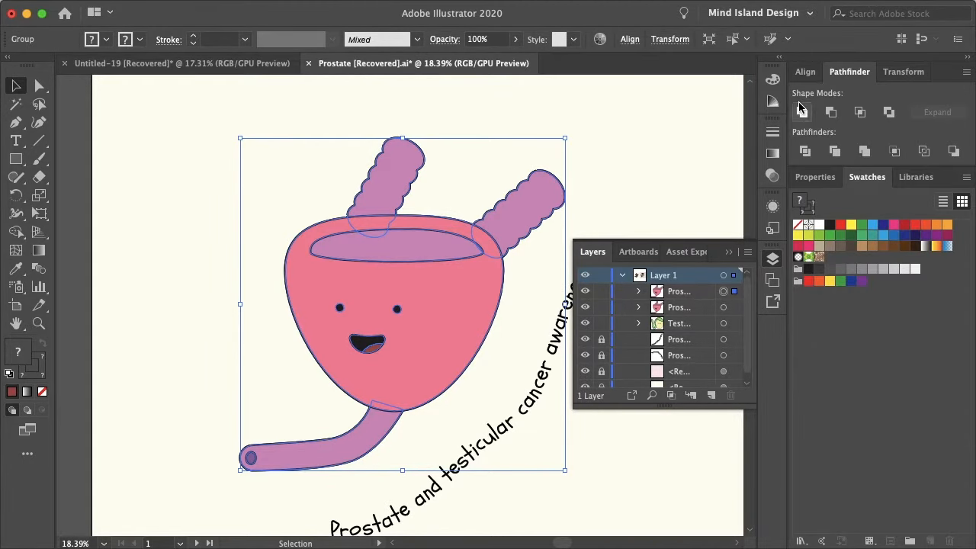
Unite the cartoon shapes into one silhouette filled white (ffffff) with no stroke.
{"action": "left_click", "coordinate": [402, 8]}
{"action": "type", "text": "ffffff"}
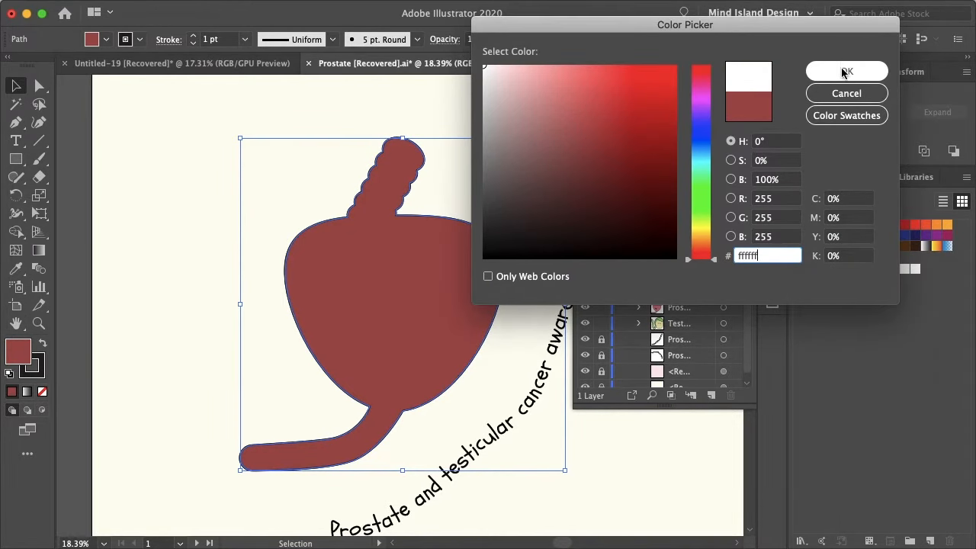
{"action": "left_click", "coordinate": [847, 71]}
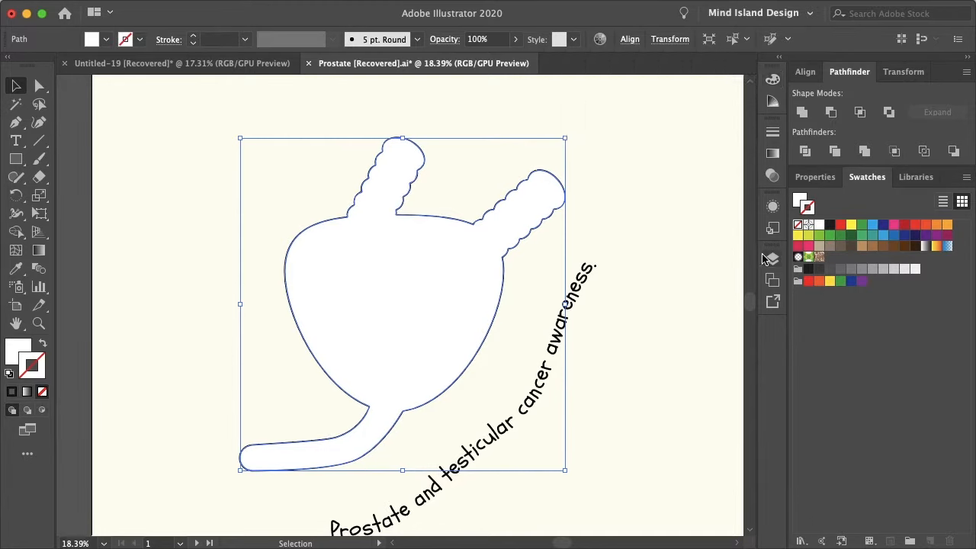
{"action": "left_click", "coordinate": [773, 257]}
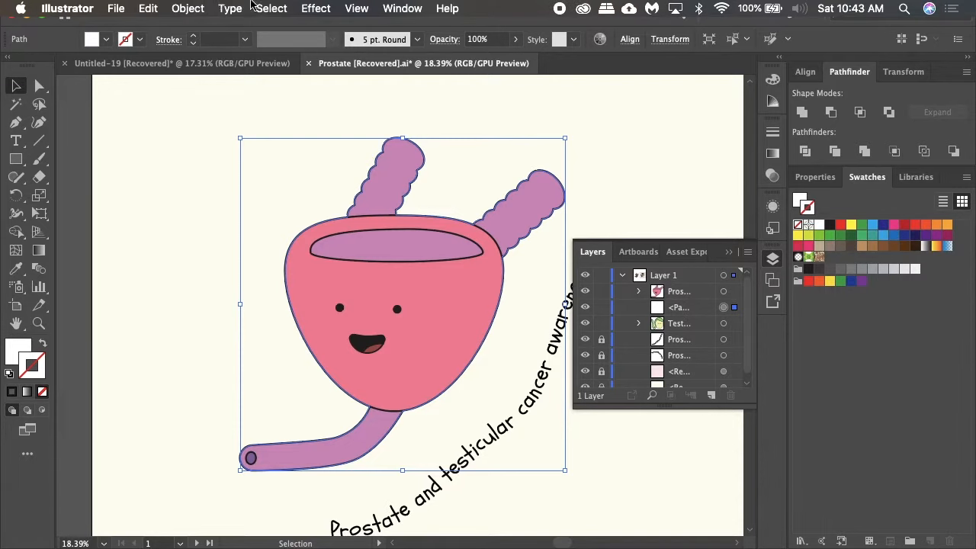
Open Object > Path > Offset Path for the white silhouette.
{"action": "left_click", "coordinate": [187, 9]}
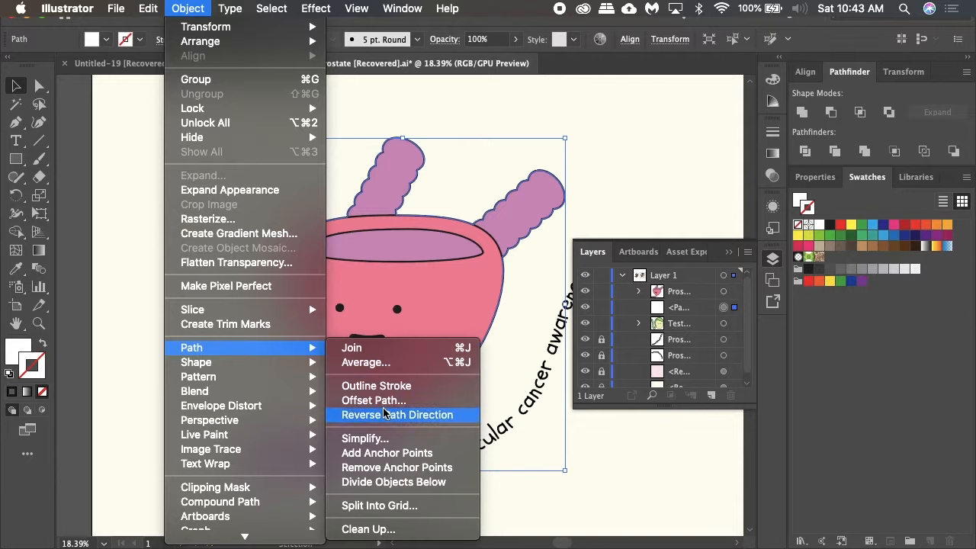
{"action": "left_click", "coordinate": [374, 400]}
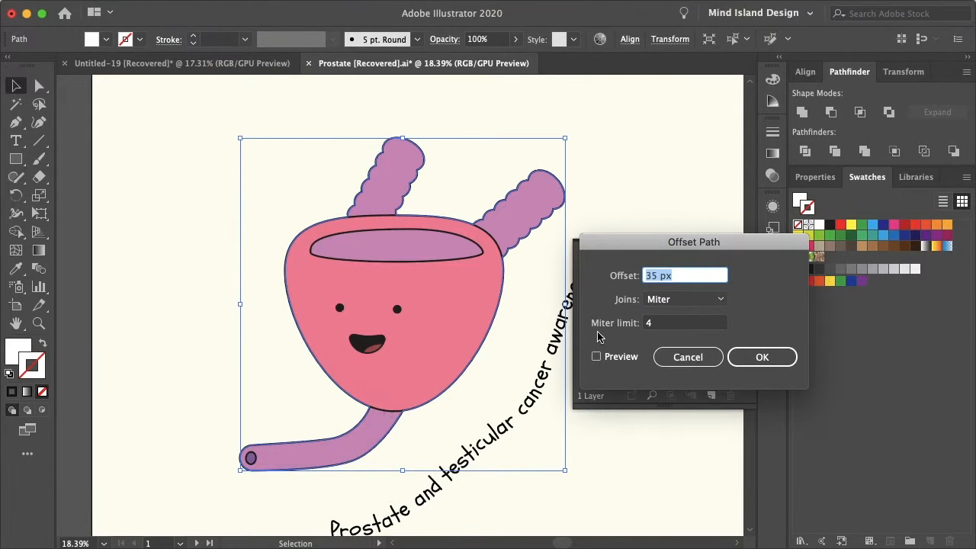
Offset the silhouette outward by 35 px with Miter joins, using live preview.
{"action": "left_click", "coordinate": [596, 356]}
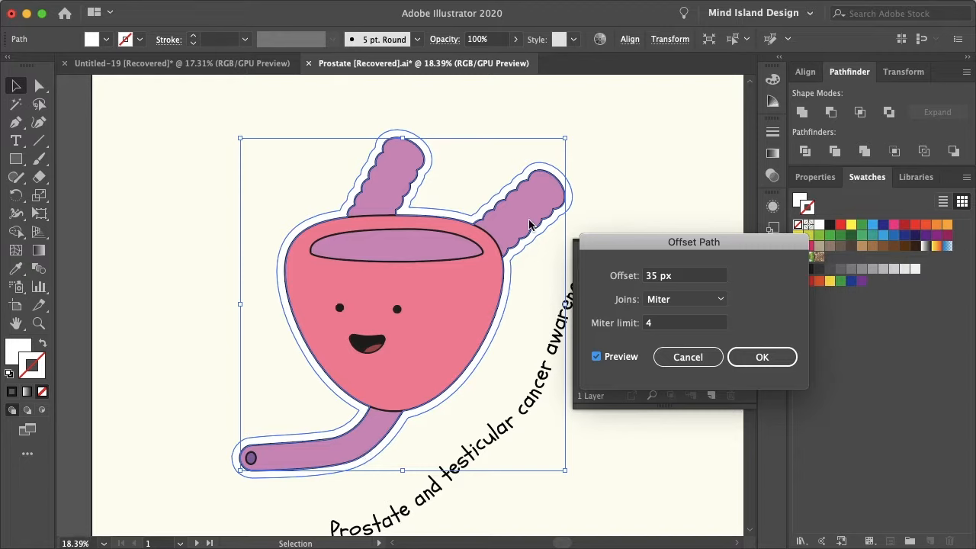
{"action": "left_click", "coordinate": [684, 276]}
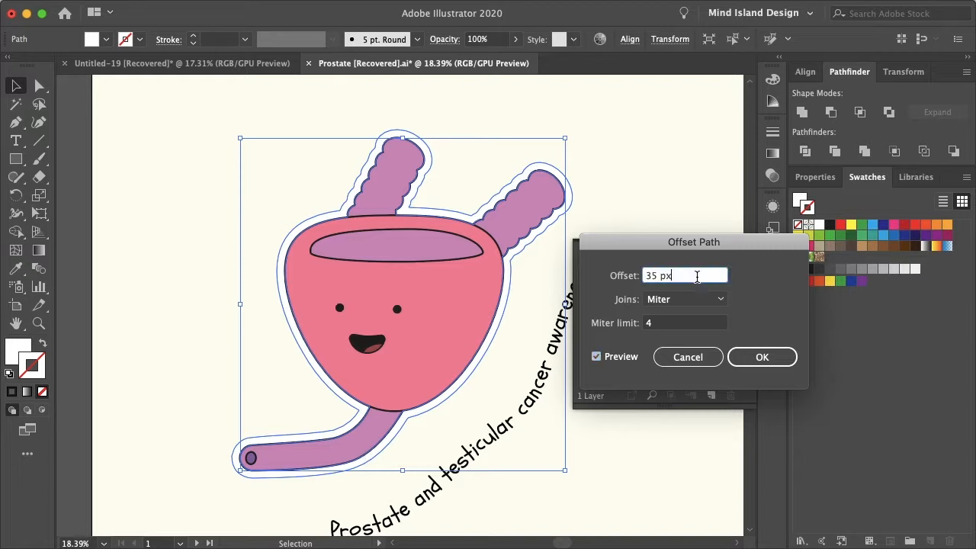
{"action": "type", "text": "40 px"}
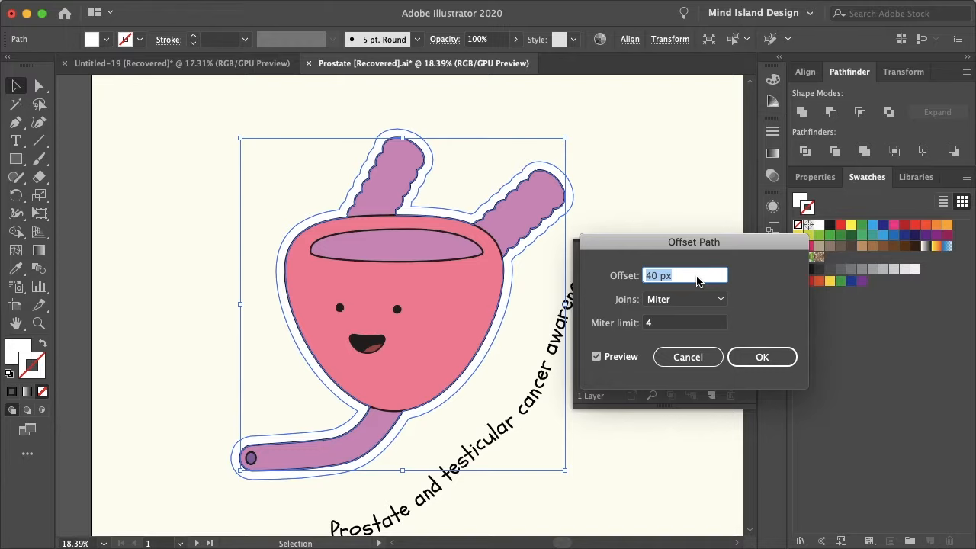
{"action": "type", "text": "36 px"}
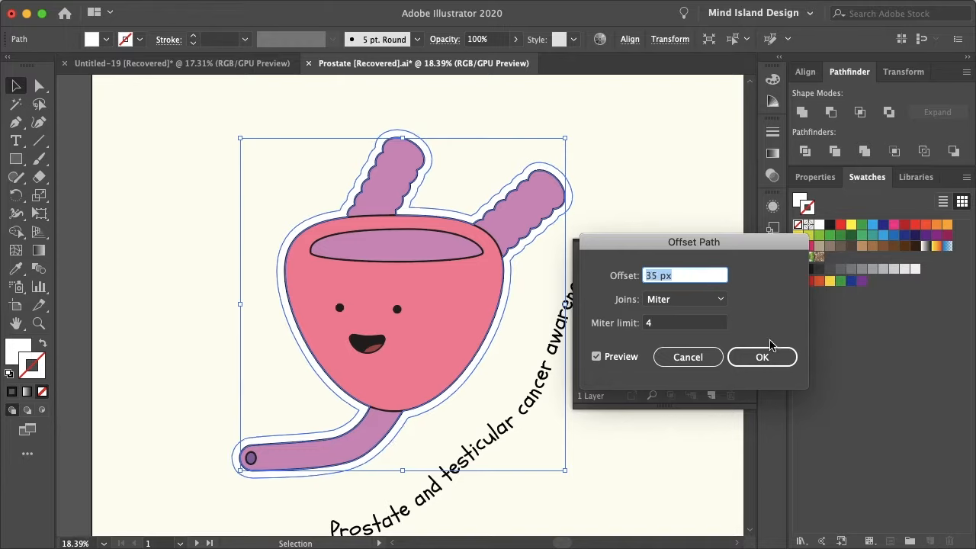
{"action": "left_click", "coordinate": [762, 357]}
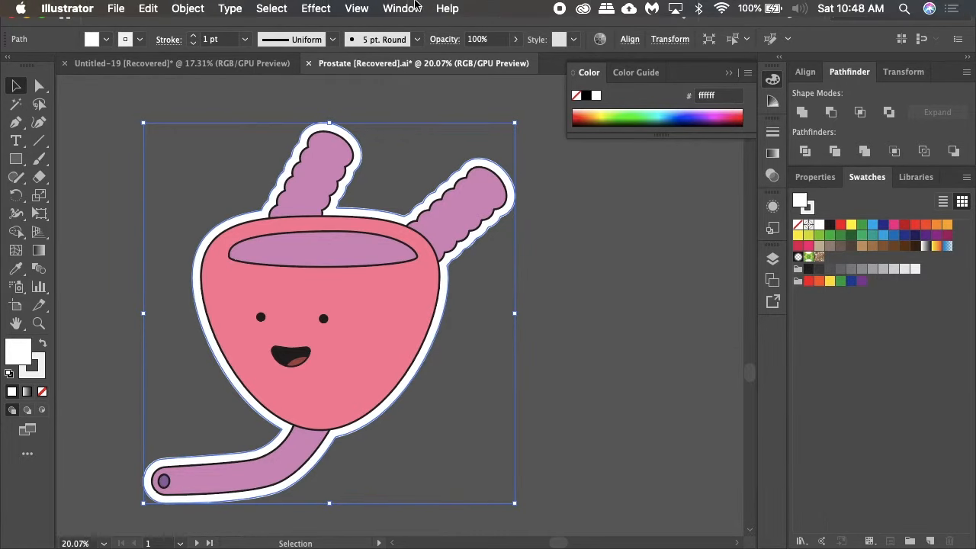
Open the Window menu over the white-bordered character.
{"action": "left_click", "coordinate": [402, 9]}
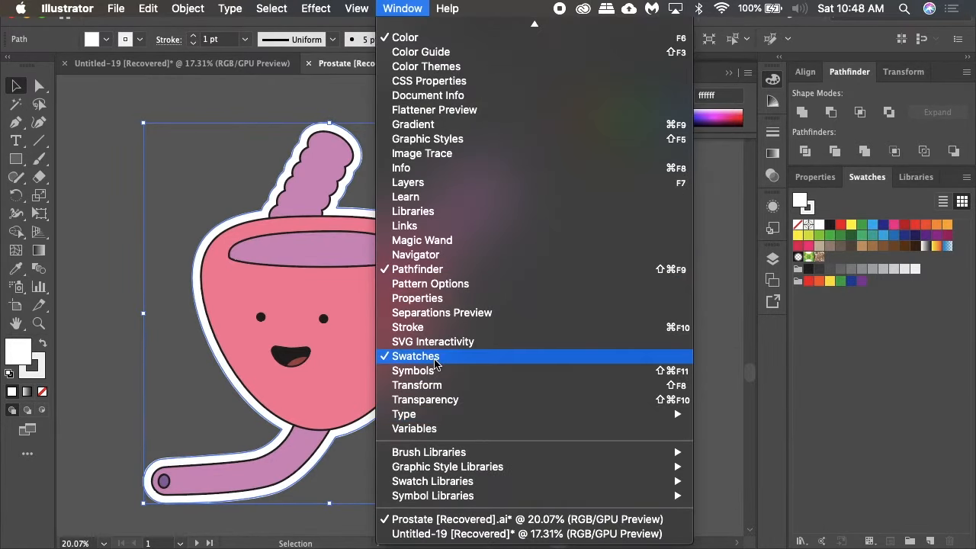
Define a new swatch named CutContour as a CMYK spot color.
{"action": "left_click", "coordinate": [402, 37]}
{"action": "type", "text": "C"}
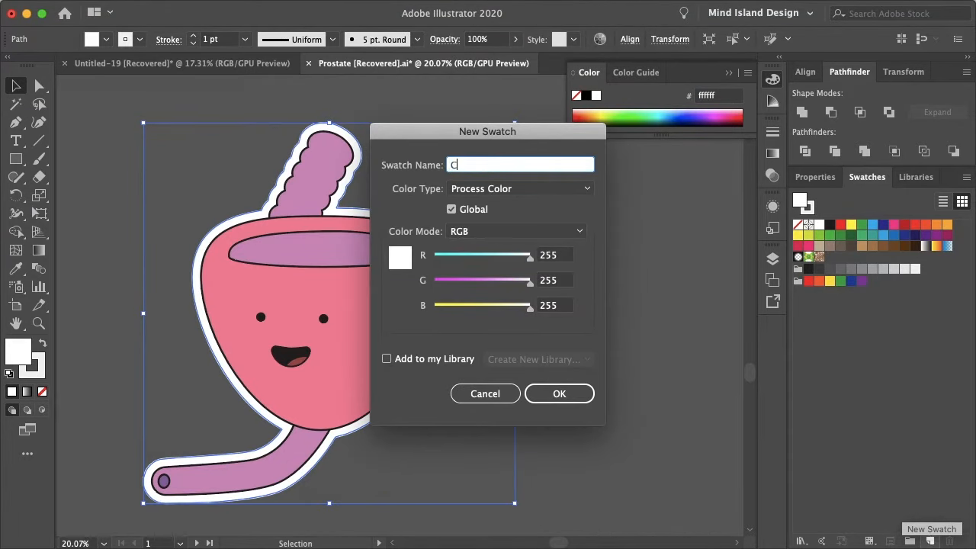
{"action": "type", "text": "utContour"}
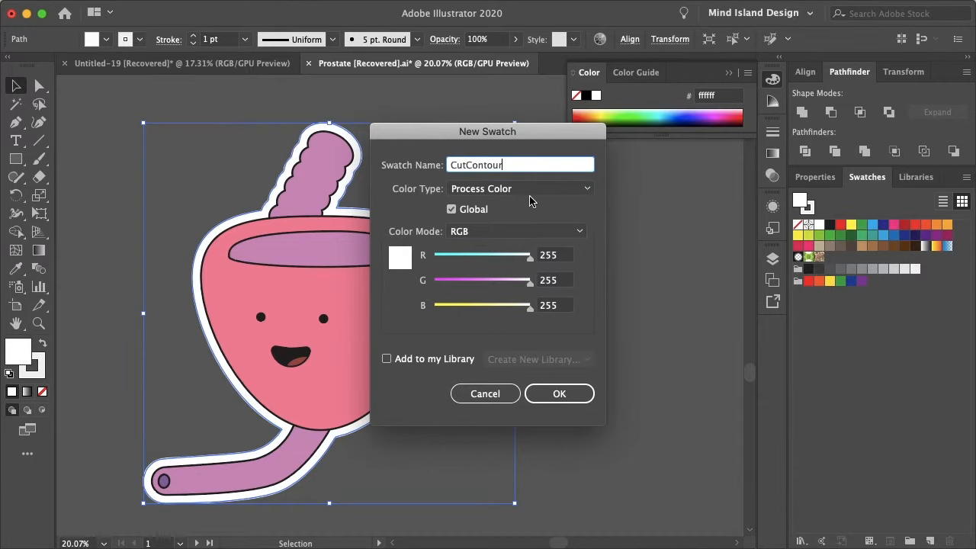
{"action": "left_click", "coordinate": [520, 188]}
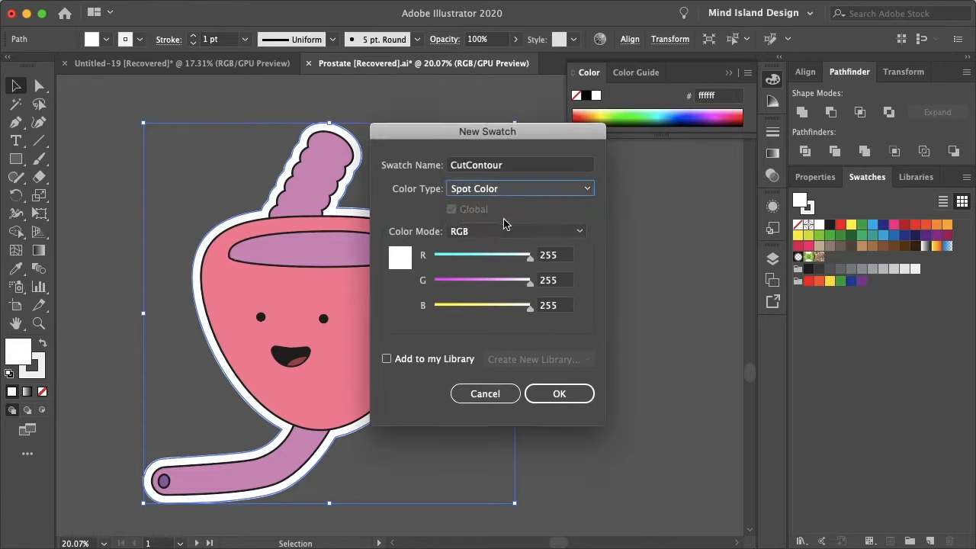
{"action": "left_click", "coordinate": [515, 231]}
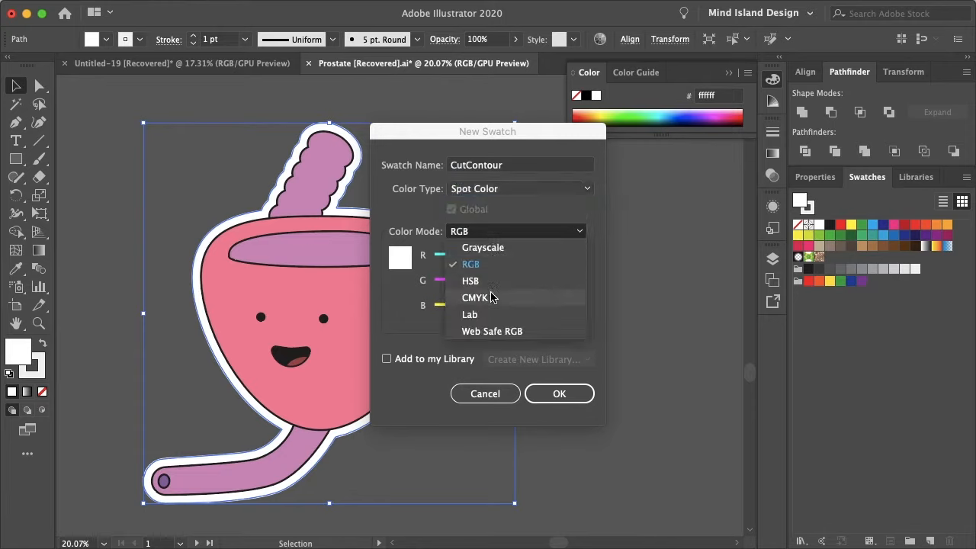
{"action": "left_click", "coordinate": [475, 298]}
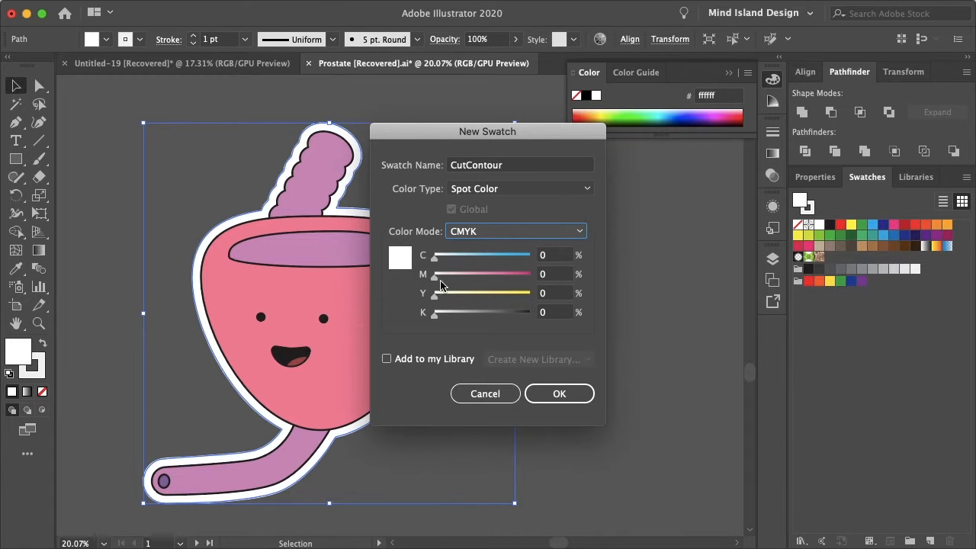
{"action": "mouse_move", "coordinate": [398, 270]}
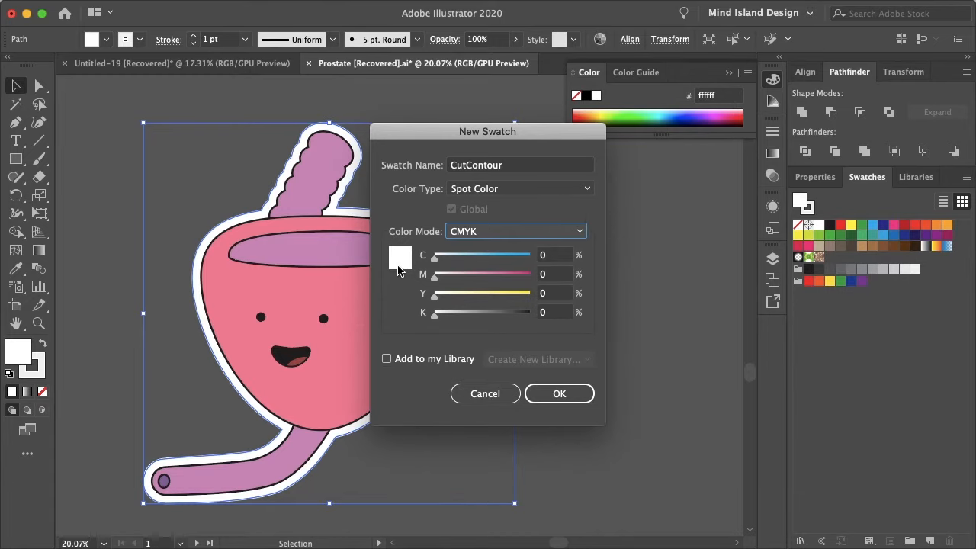